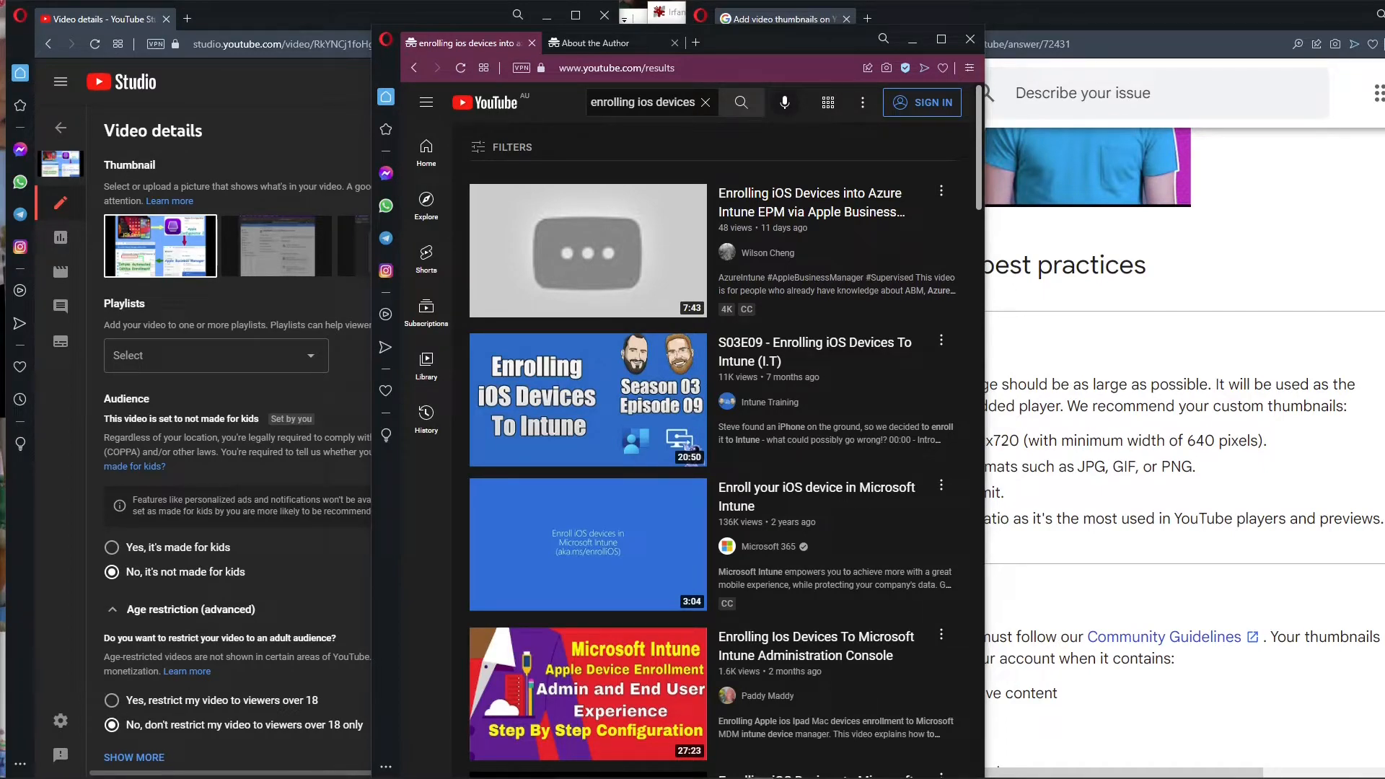
pyautogui.moveTo(373, 532)
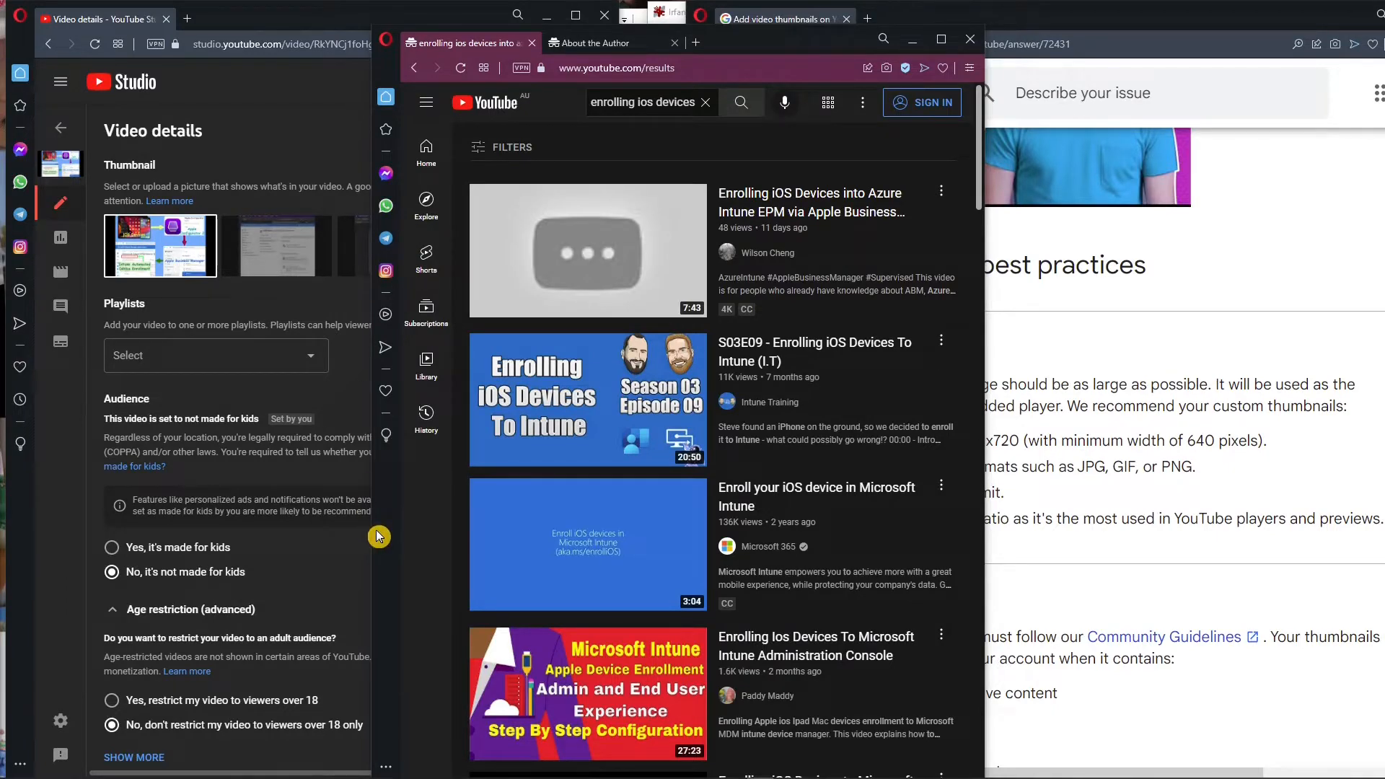
pyautogui.moveTo(1215, 519)
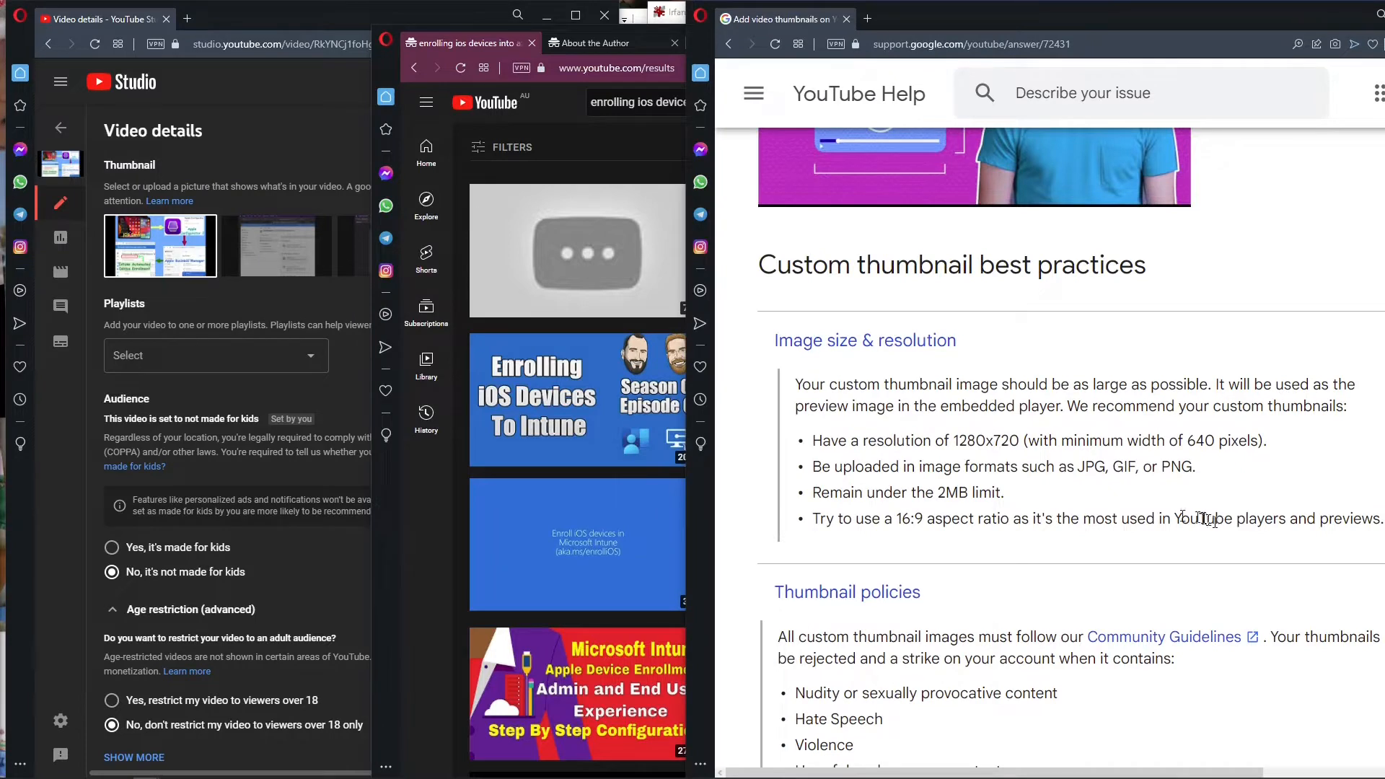
# Highlight the recommended 1280x720 thumbnail resolution in the YouTube Help article.
pyautogui.doubleClick(983, 441)
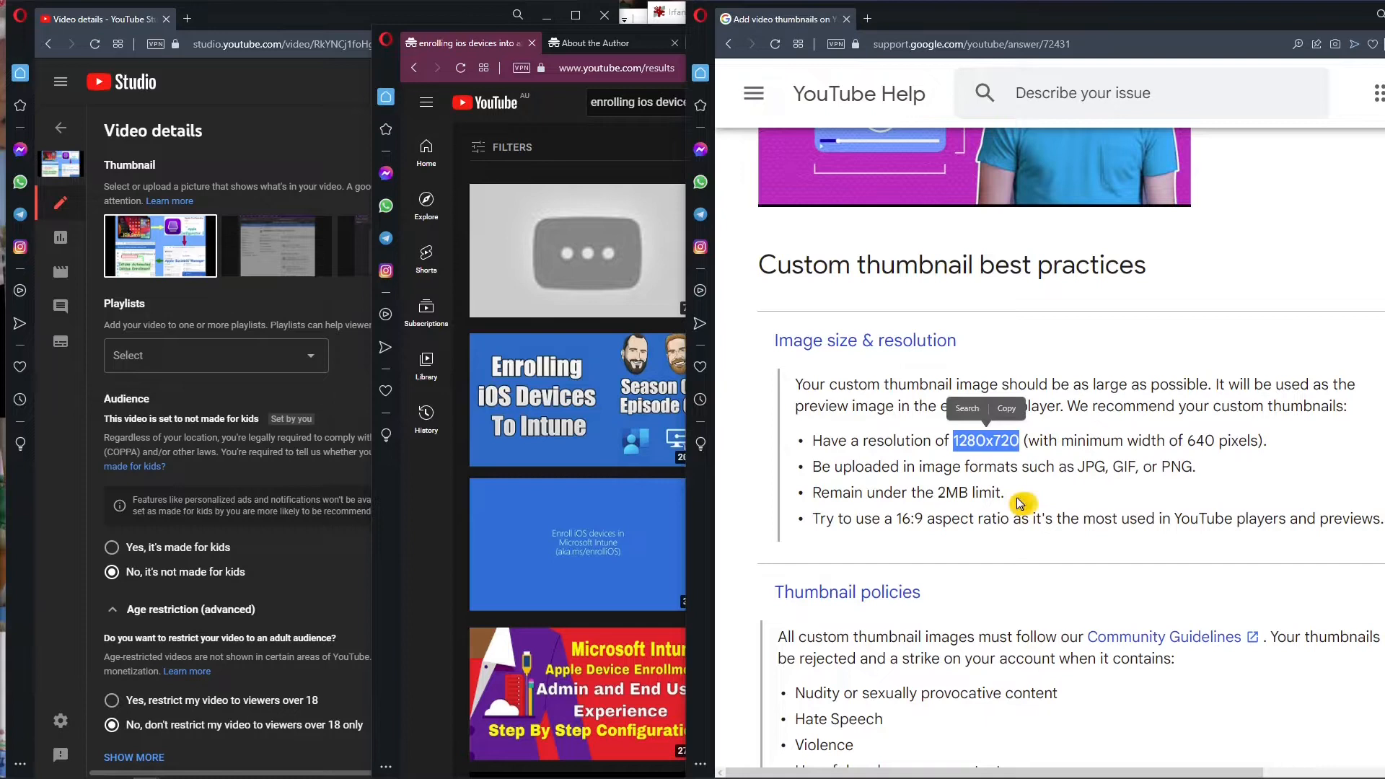
pyautogui.doubleClick(969, 492)
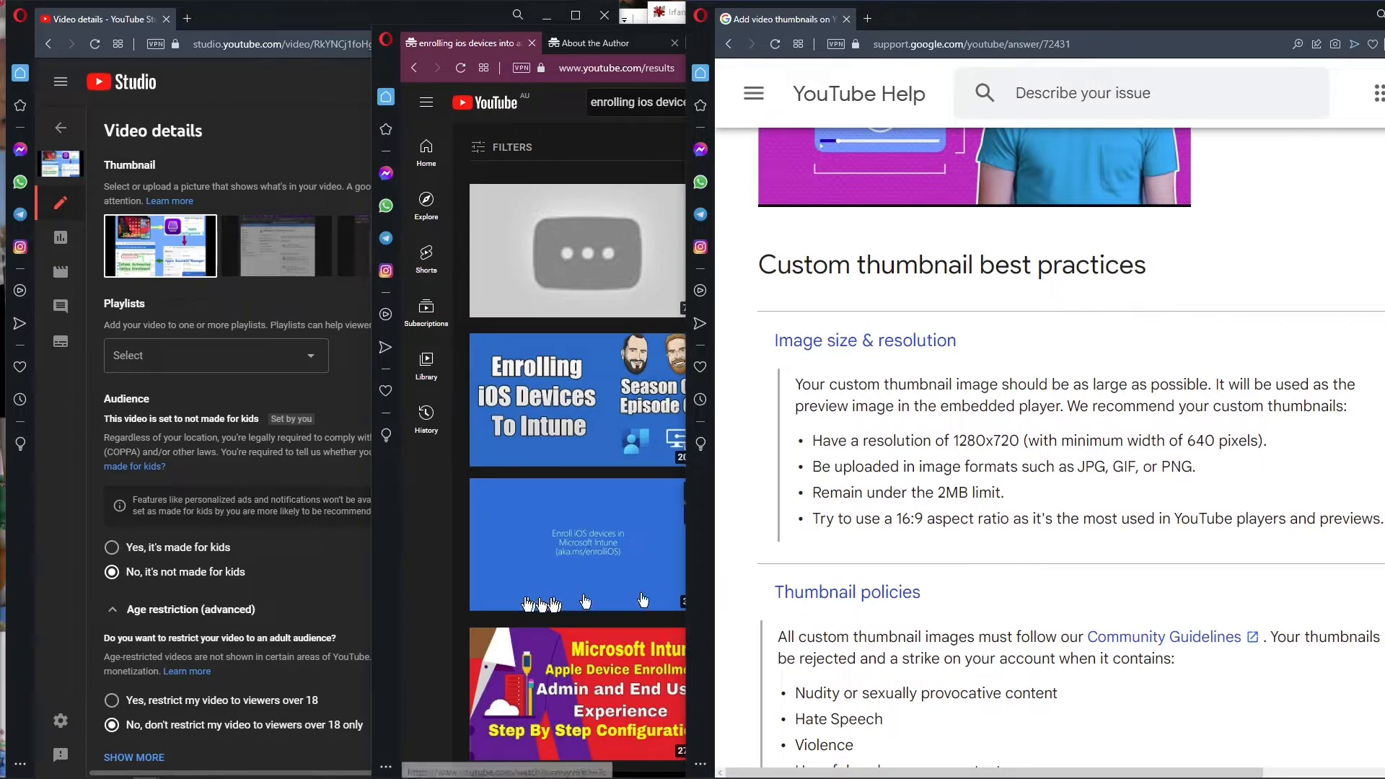
# Show IrfanView's About the Author page in Opera, then switch to the empty IrfanView window.
pyautogui.click(599, 43)
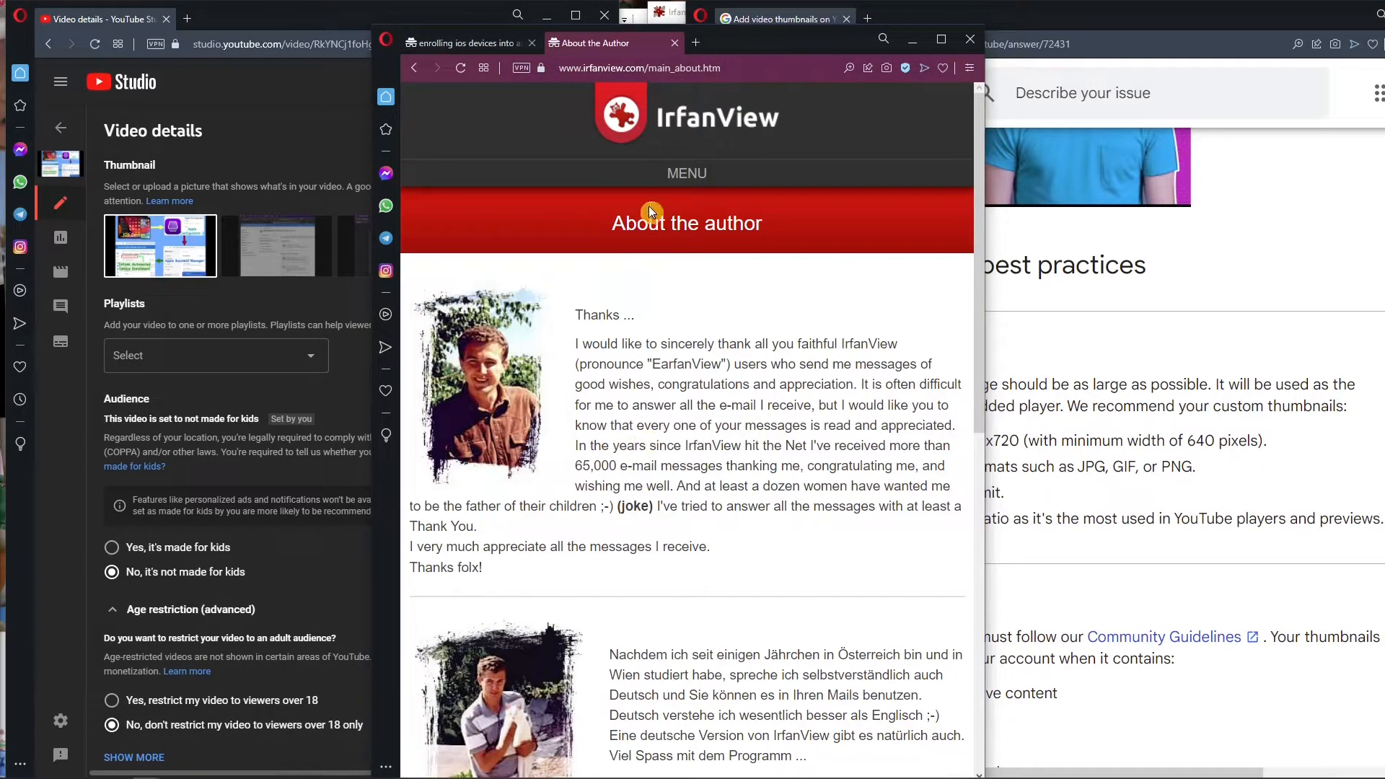
pyautogui.moveTo(723, 391)
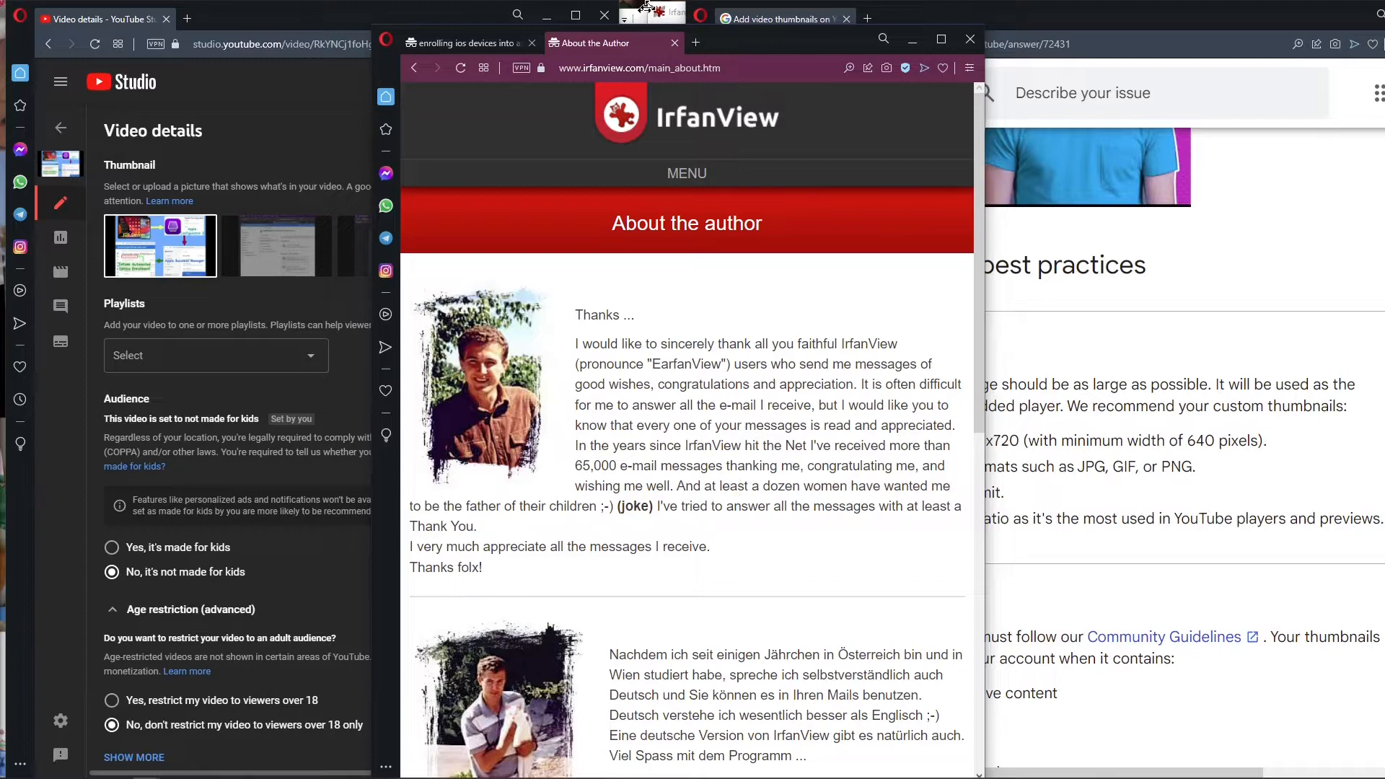
pyautogui.click(671, 12)
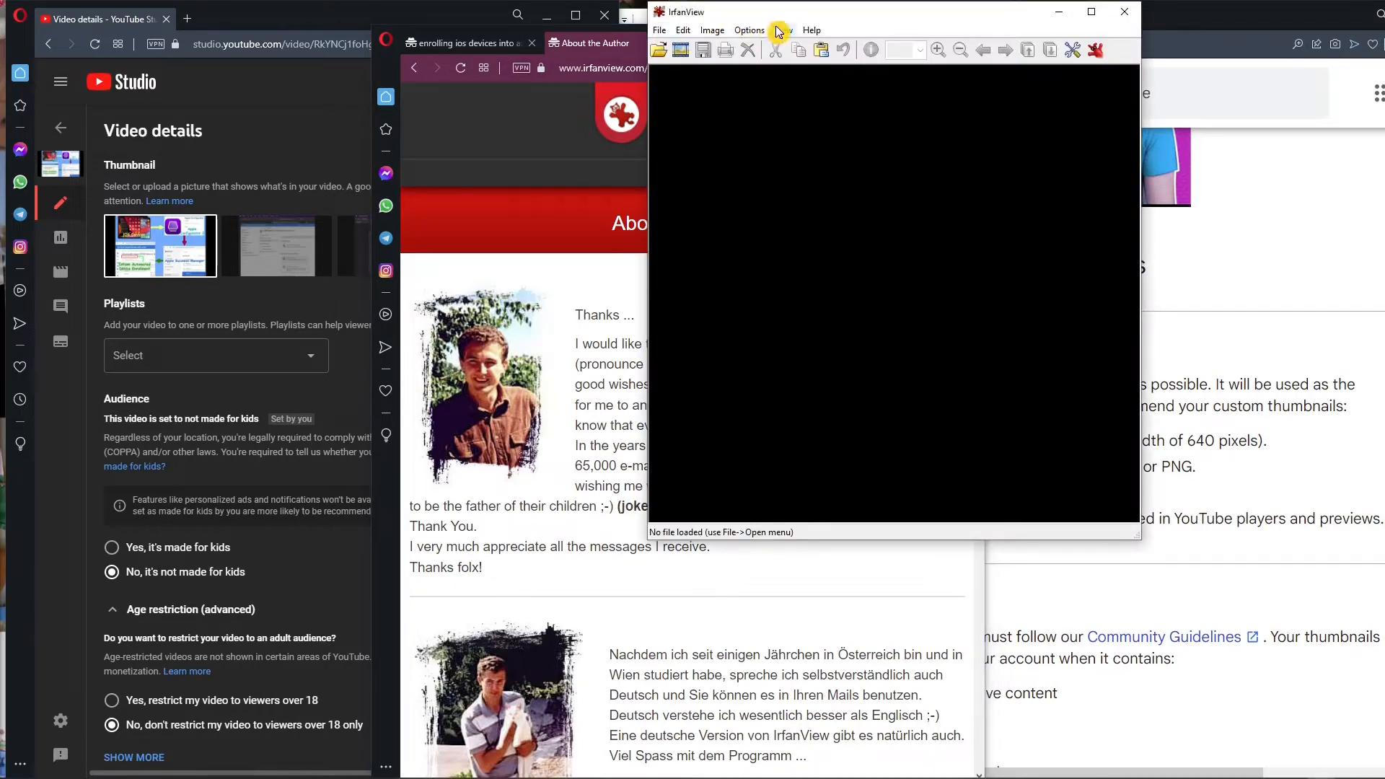
# Load Apple Configurator 2 ABM Azure Intune ADE.png (1003 x 688) in IrfanView.
pyautogui.click(659, 30)
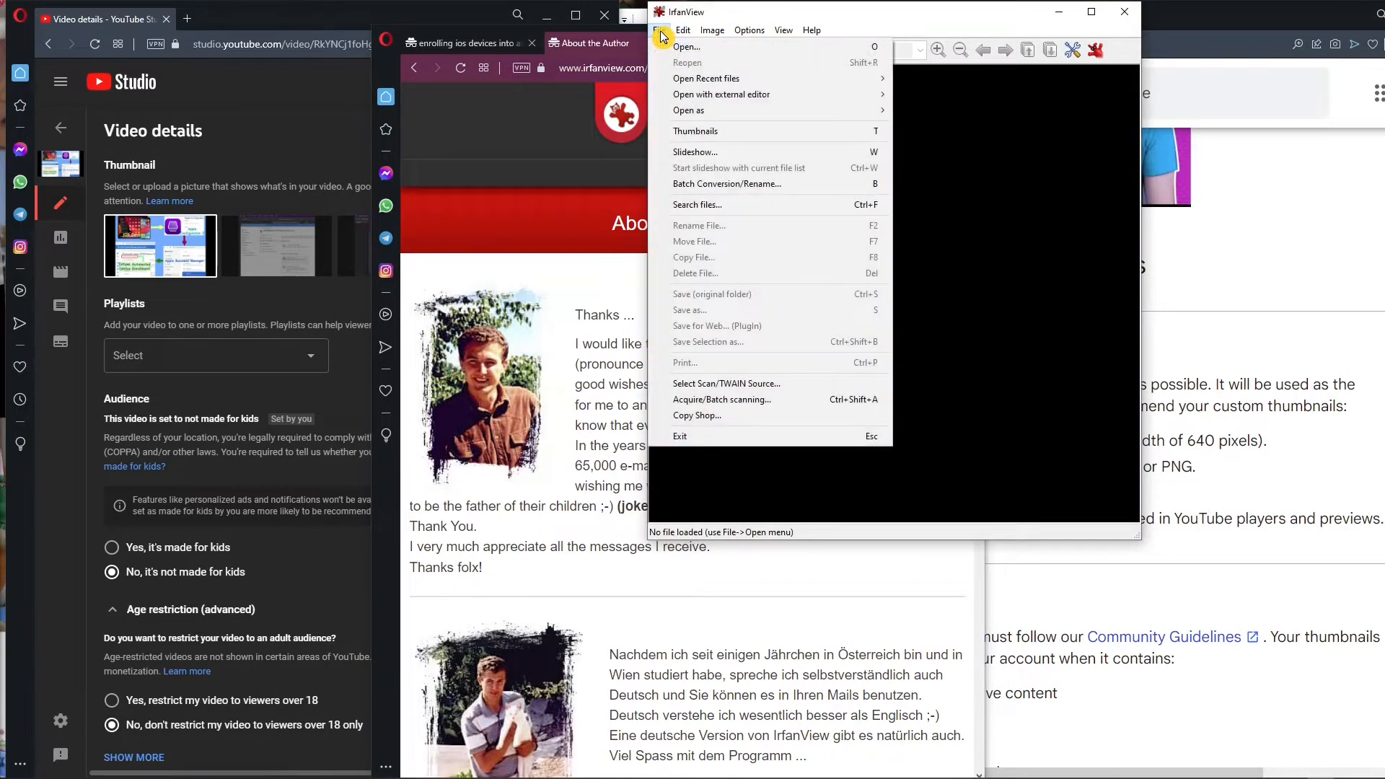
pyautogui.click(686, 46)
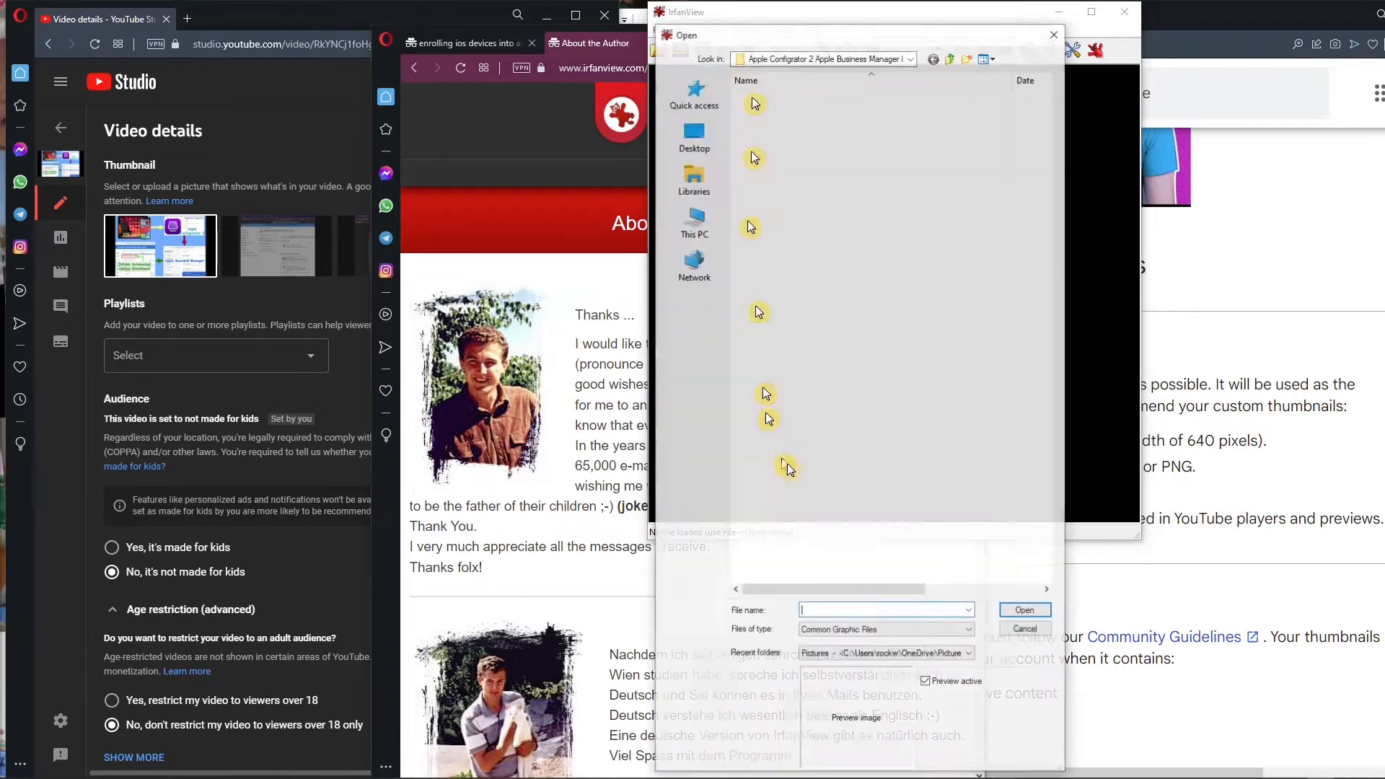
pyautogui.click(839, 122)
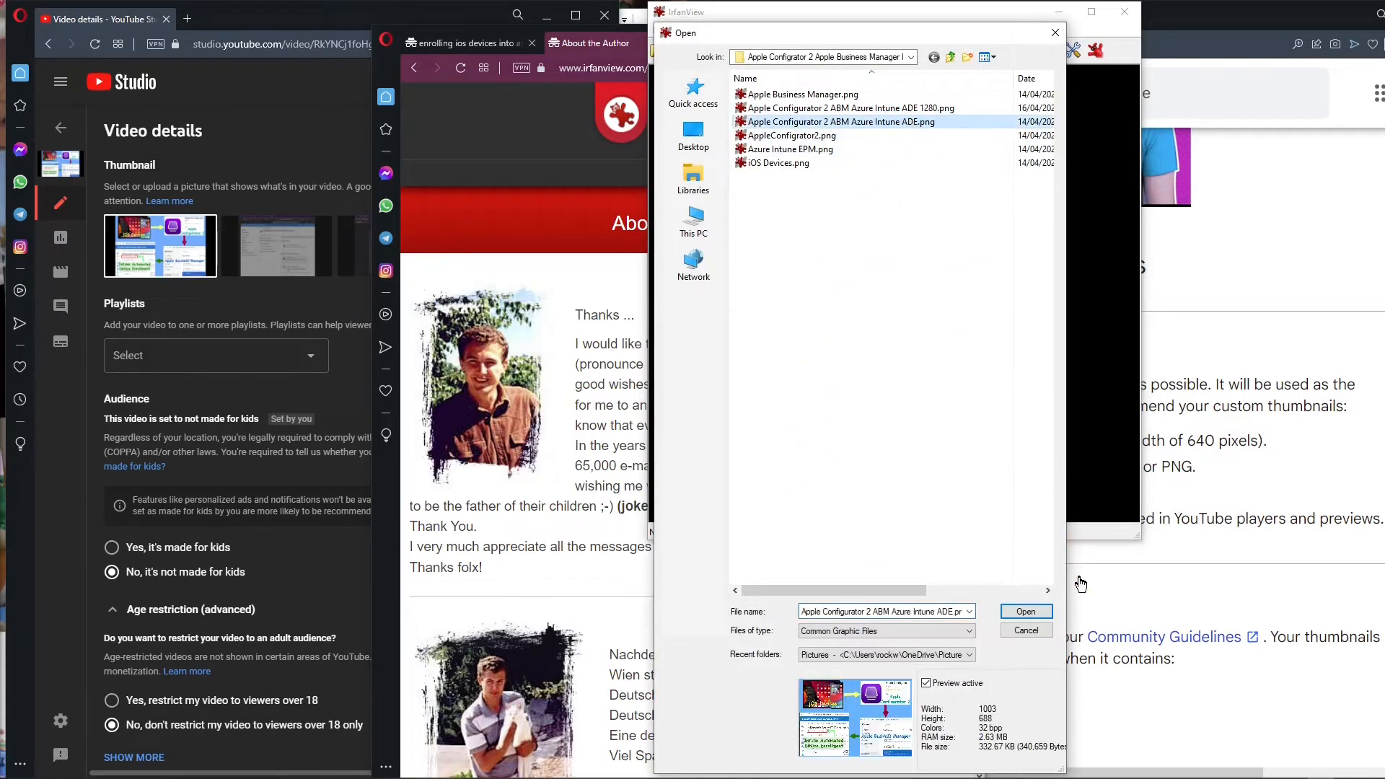
pyautogui.click(1024, 611)
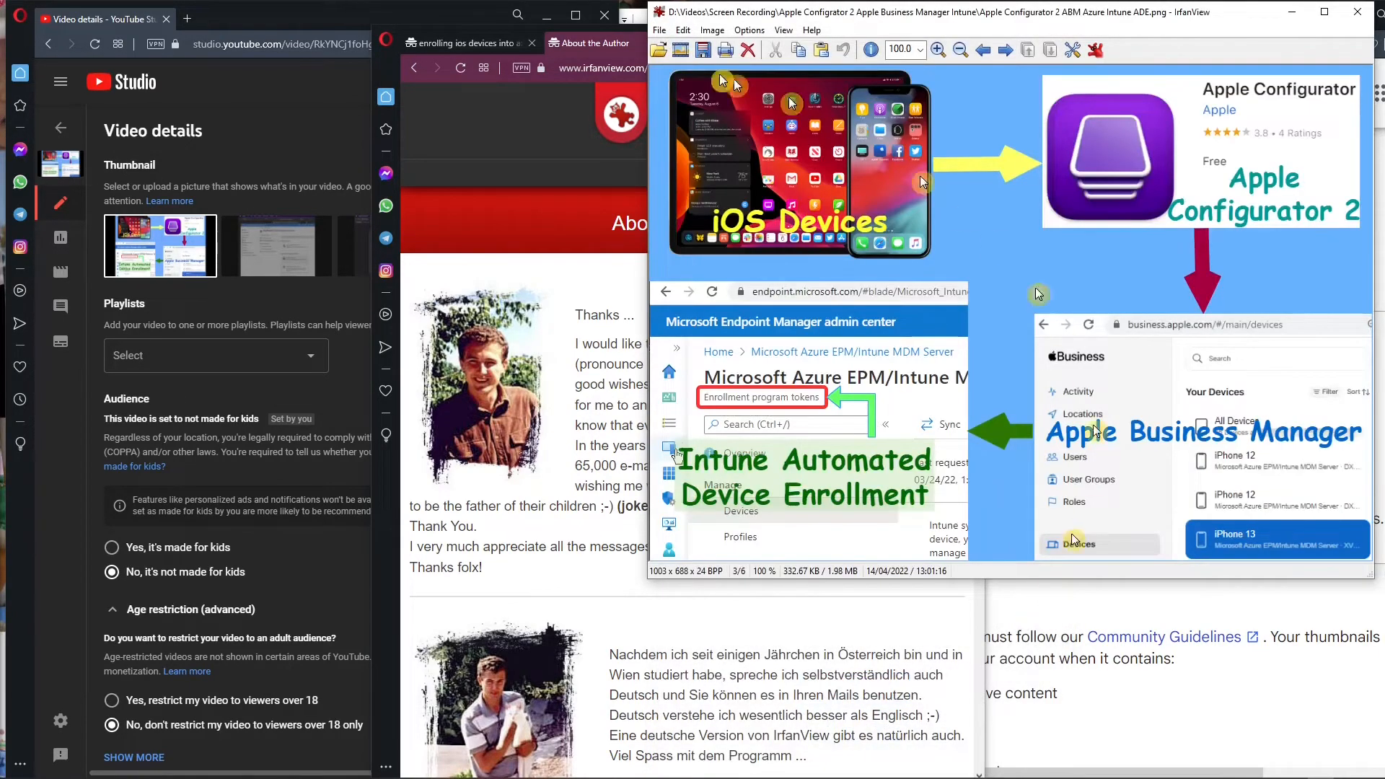
# Resample the diagram to 1280 pixels wide (1280 x 878), keeping aspect ratio.
pyautogui.click(712, 29)
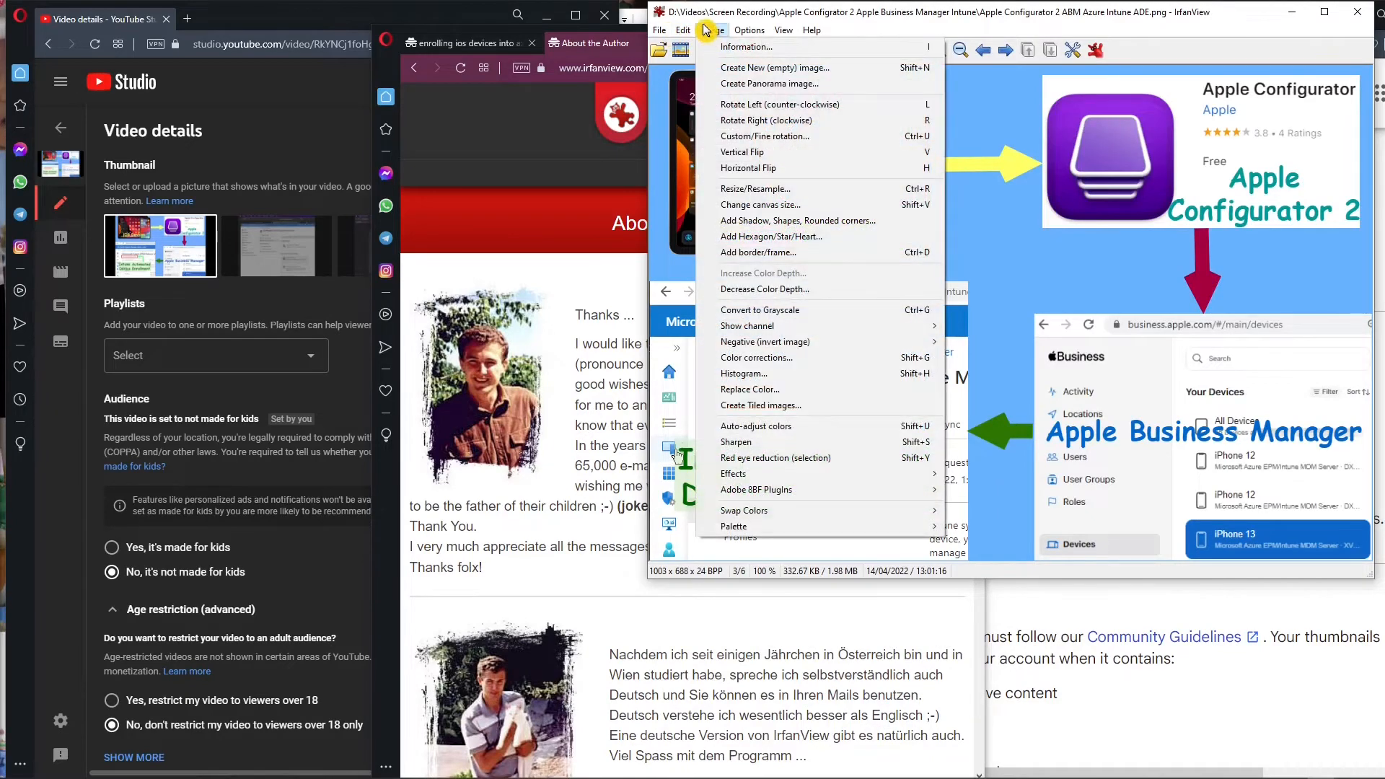
pyautogui.click(755, 188)
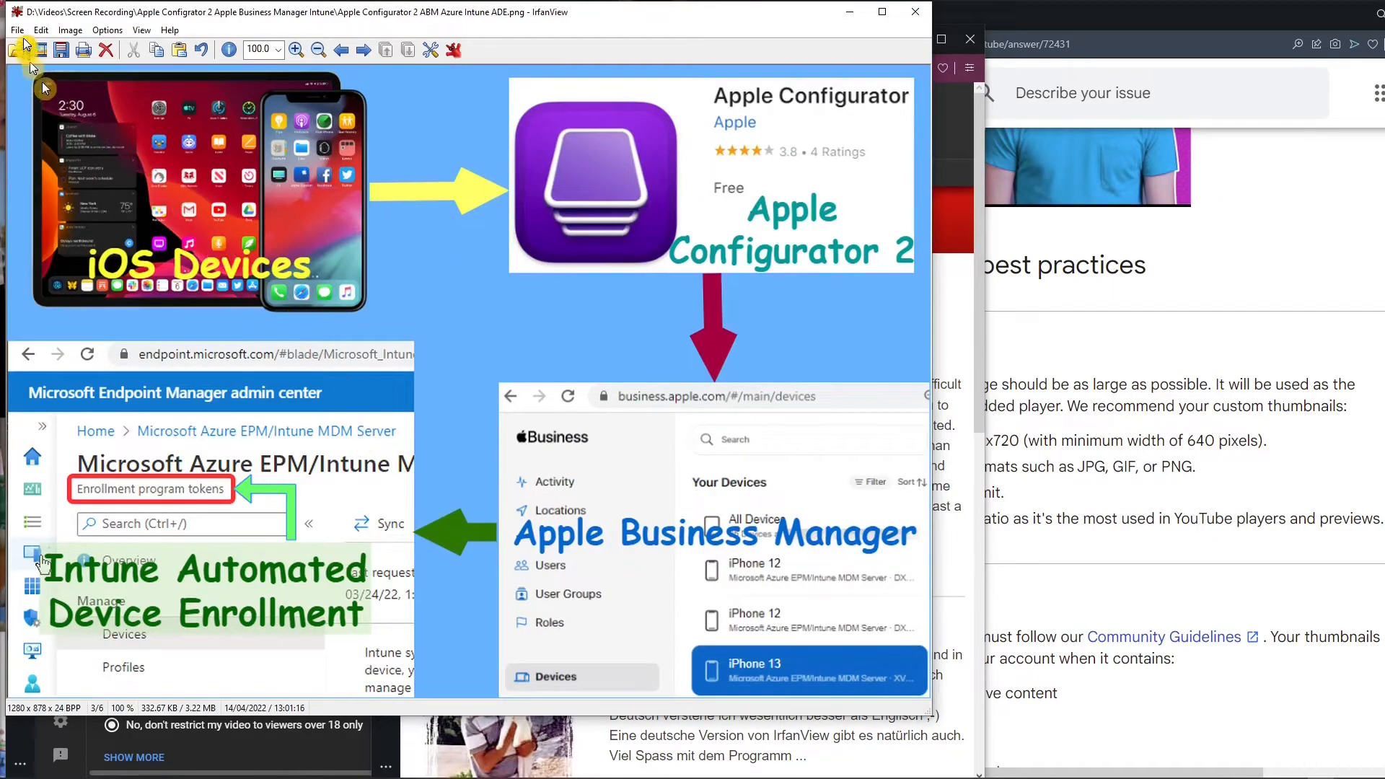
pyautogui.click(15, 29)
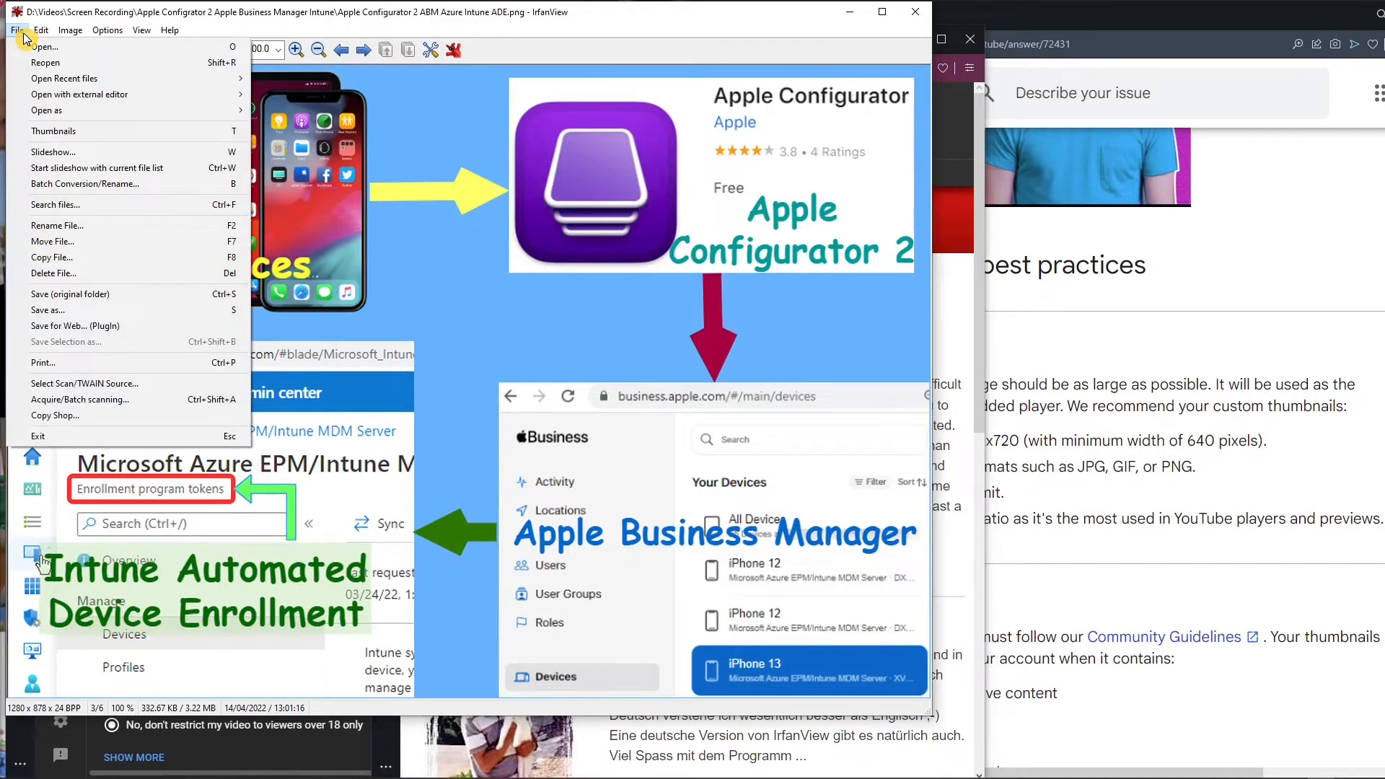
# Overwrite Apple Configurator 2 ABM Azure Intune ADE 1280.png with the resized diagram.
pyautogui.click(16, 29)
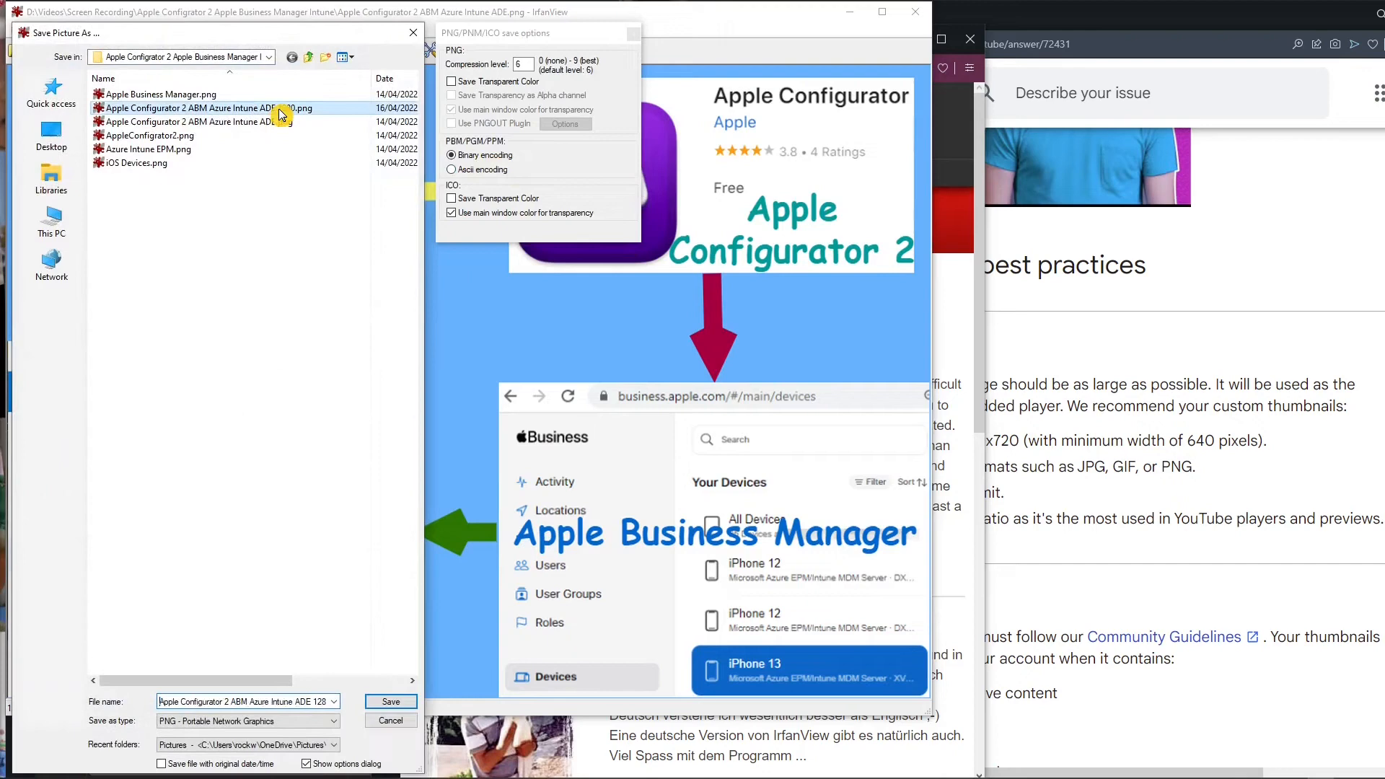
pyautogui.click(389, 702)
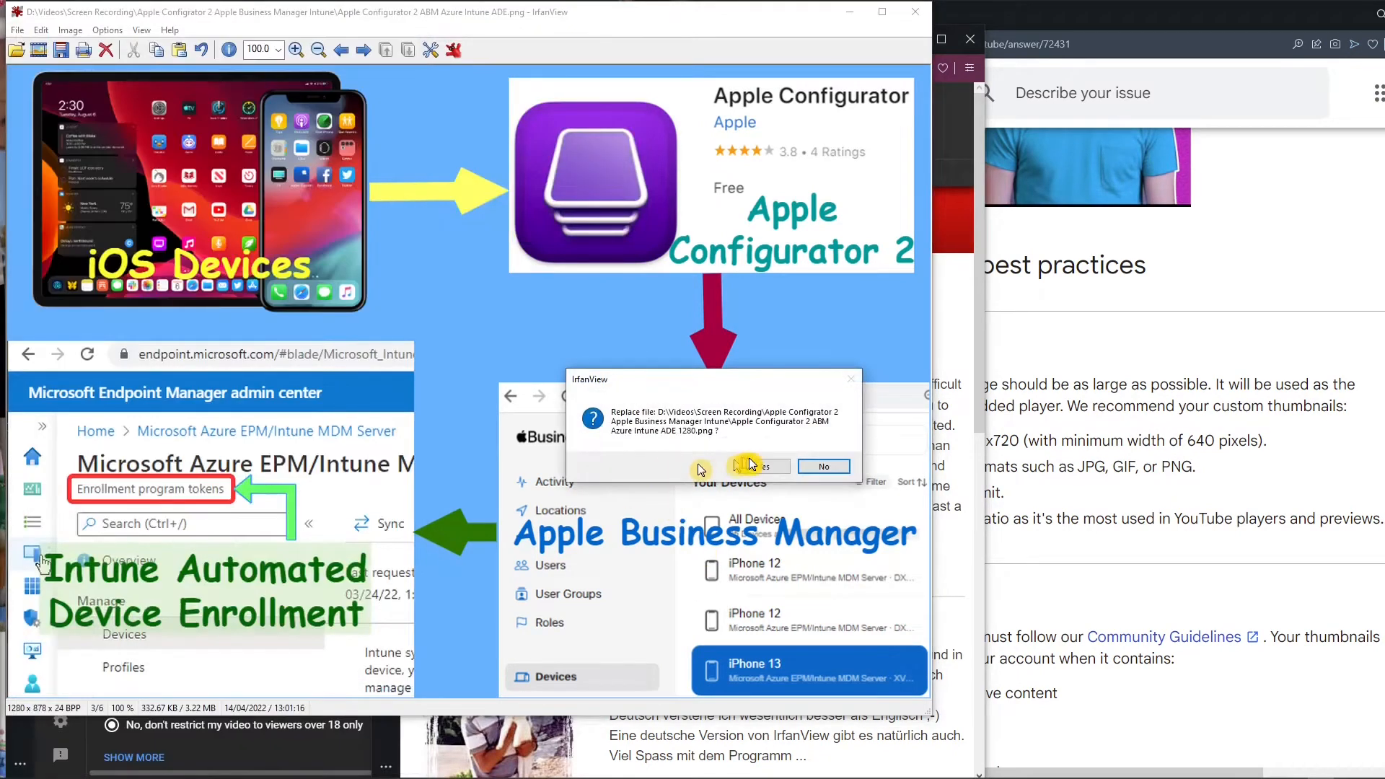
pyautogui.click(821, 467)
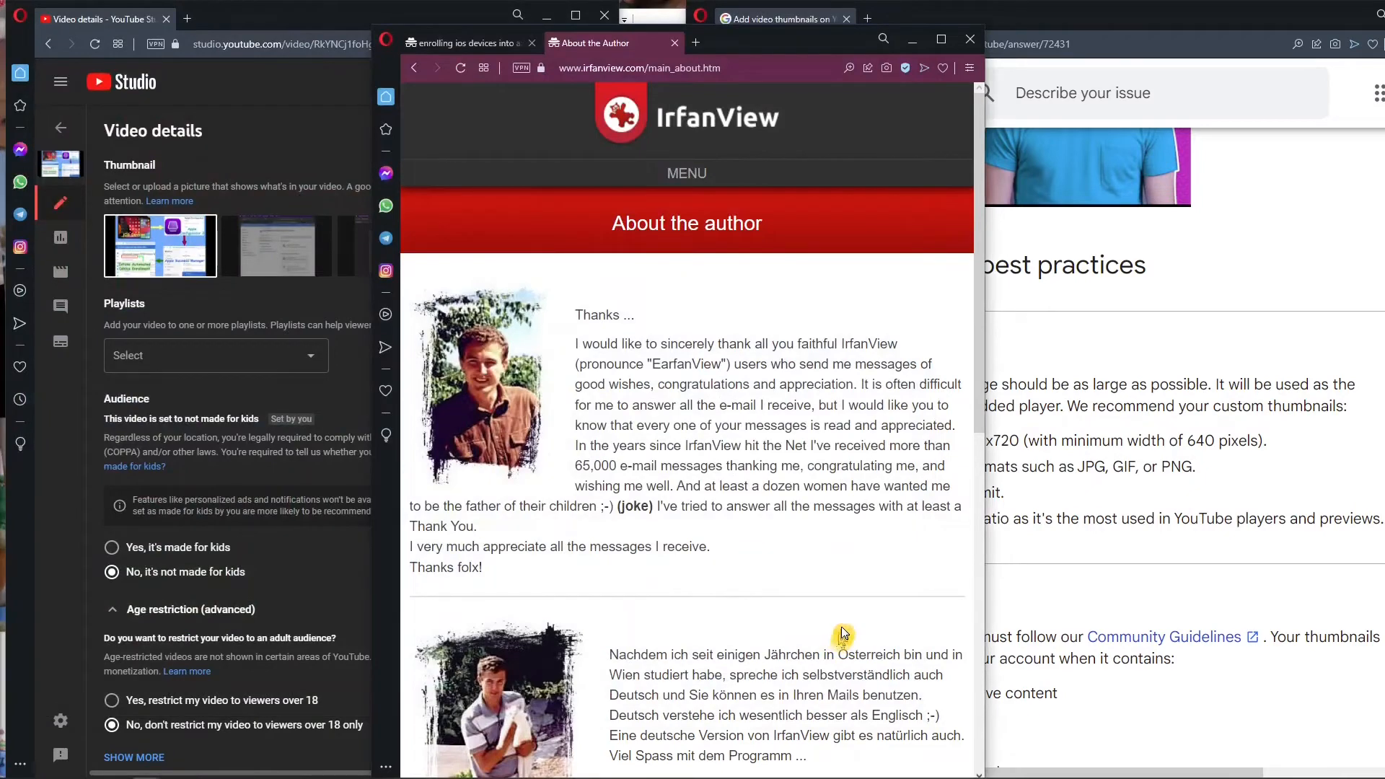
pyautogui.moveTo(66, 546)
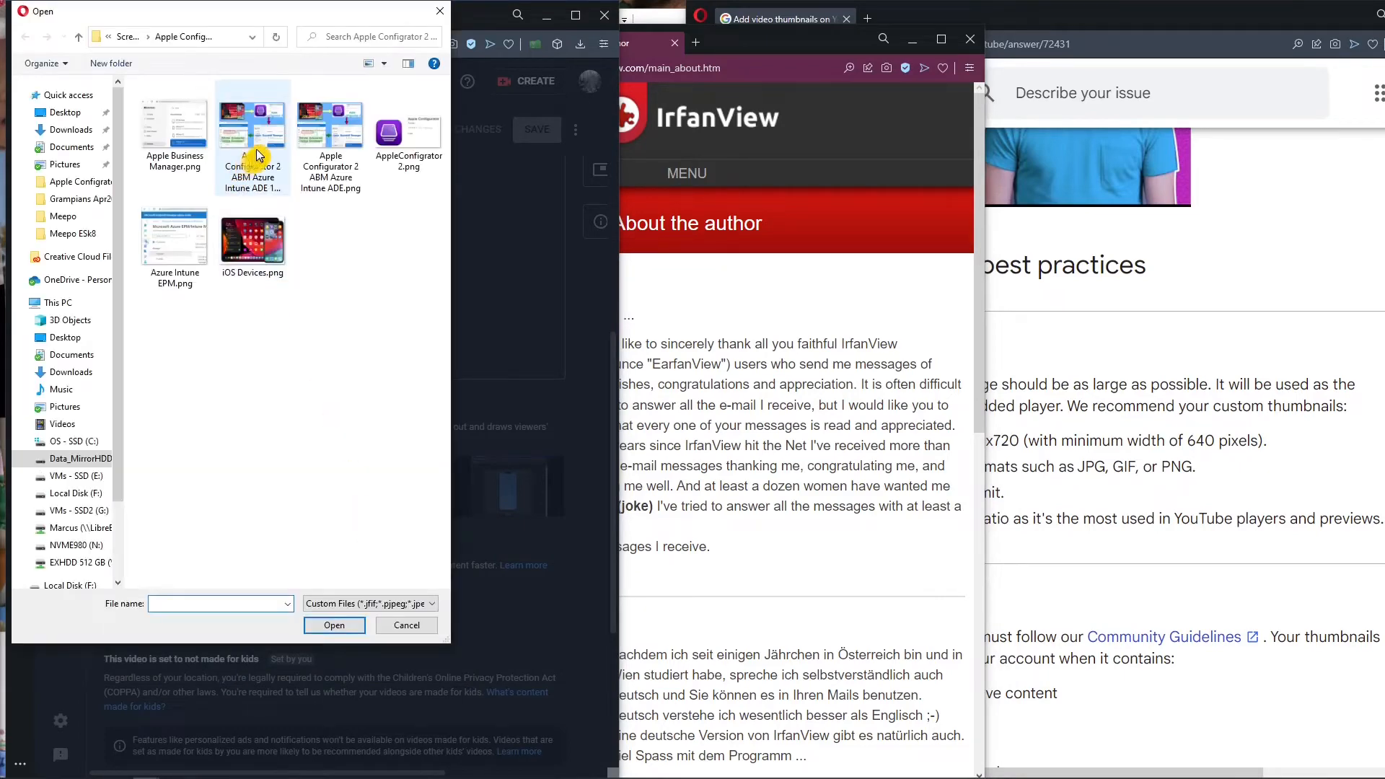
# Upload the ADE 1280 diagram as the custom thumbnail and save the video details.
pyautogui.click(251, 132)
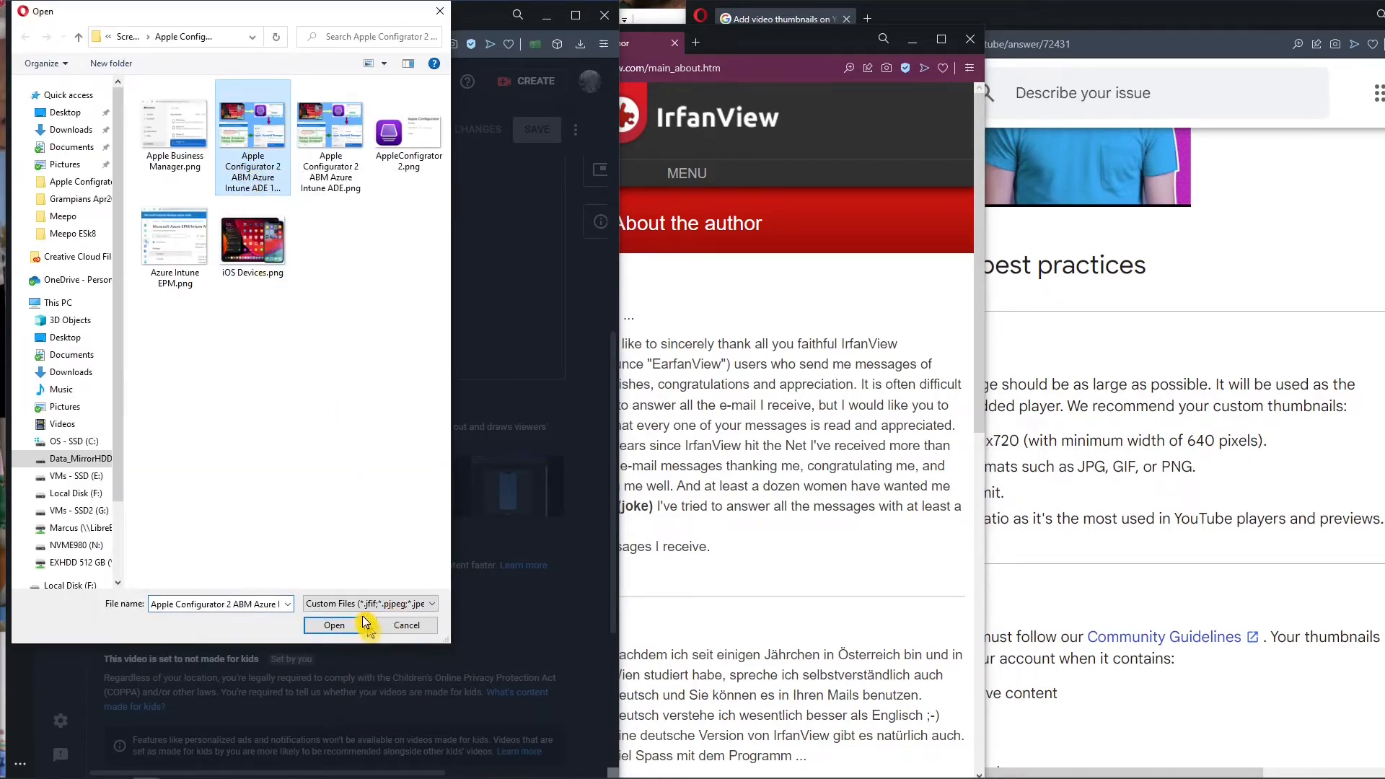
pyautogui.click(334, 624)
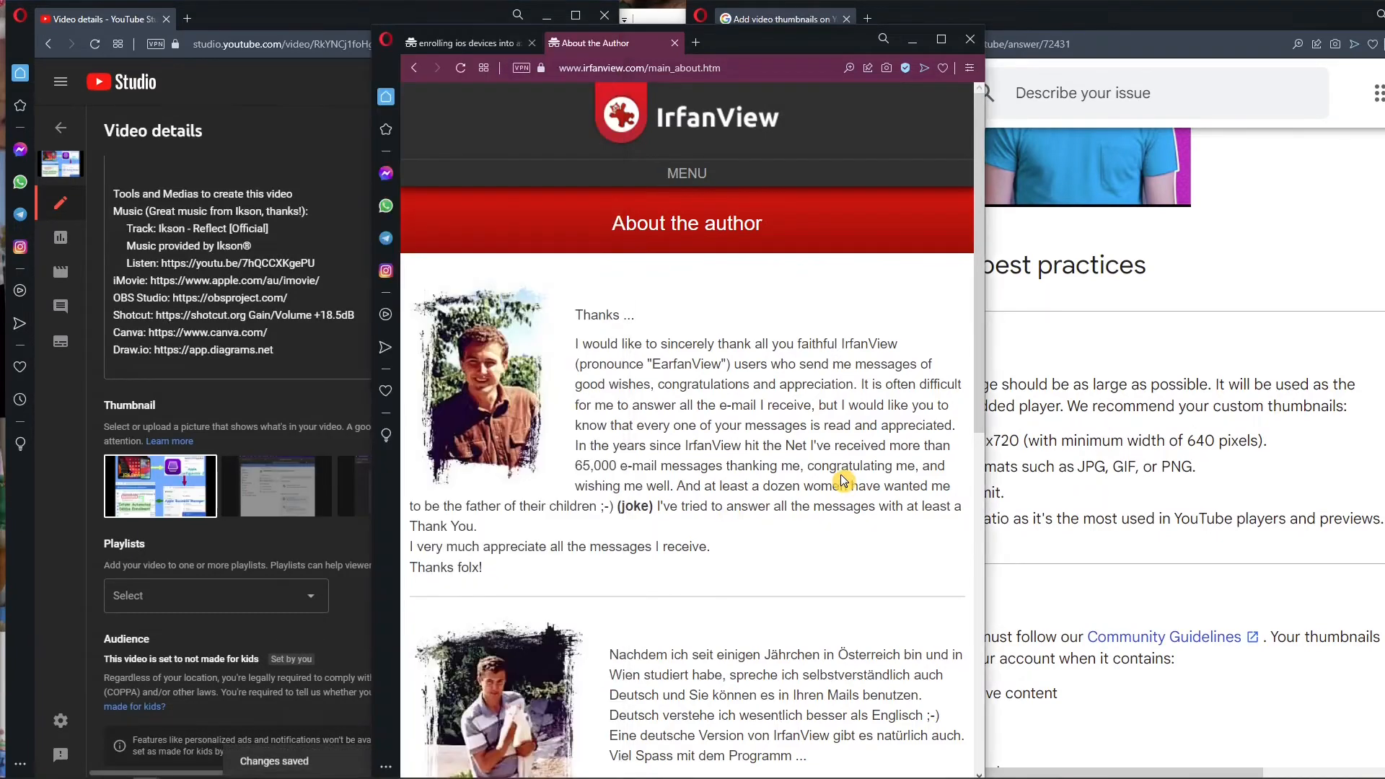
pyautogui.click(464, 42)
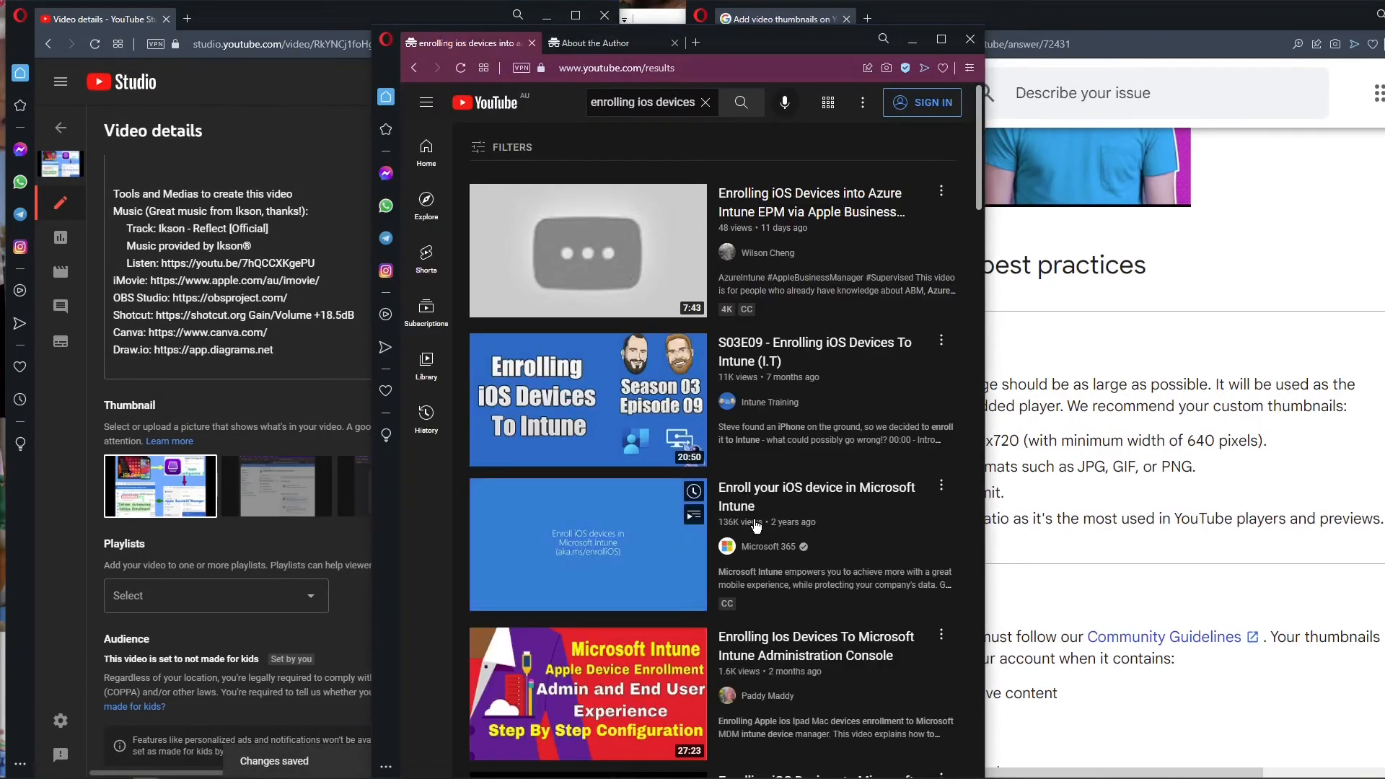